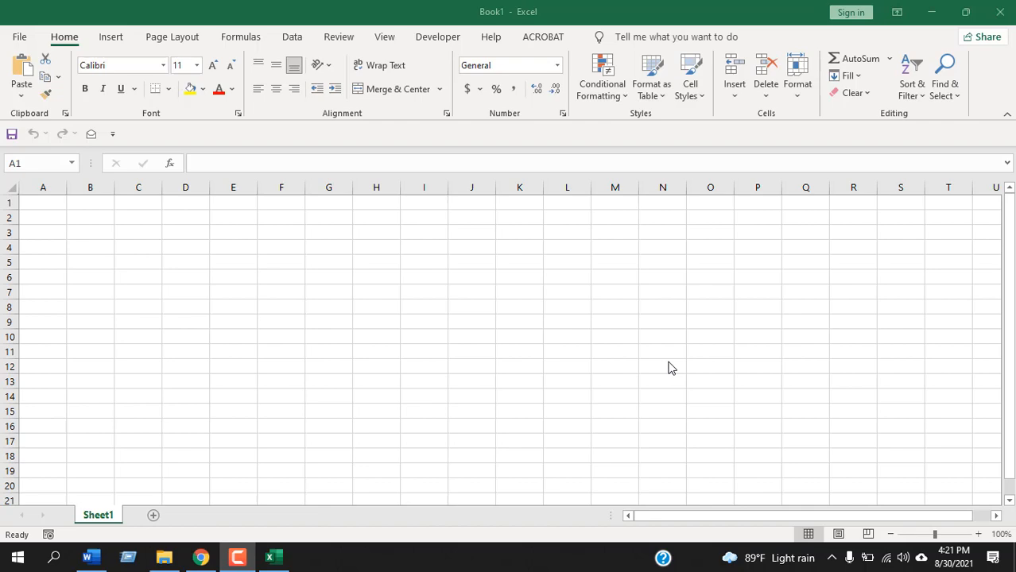
Switch to Chrome showing the IDAutomation Code 39 font download page
{"action": "left_click", "coordinate": [200, 556]}
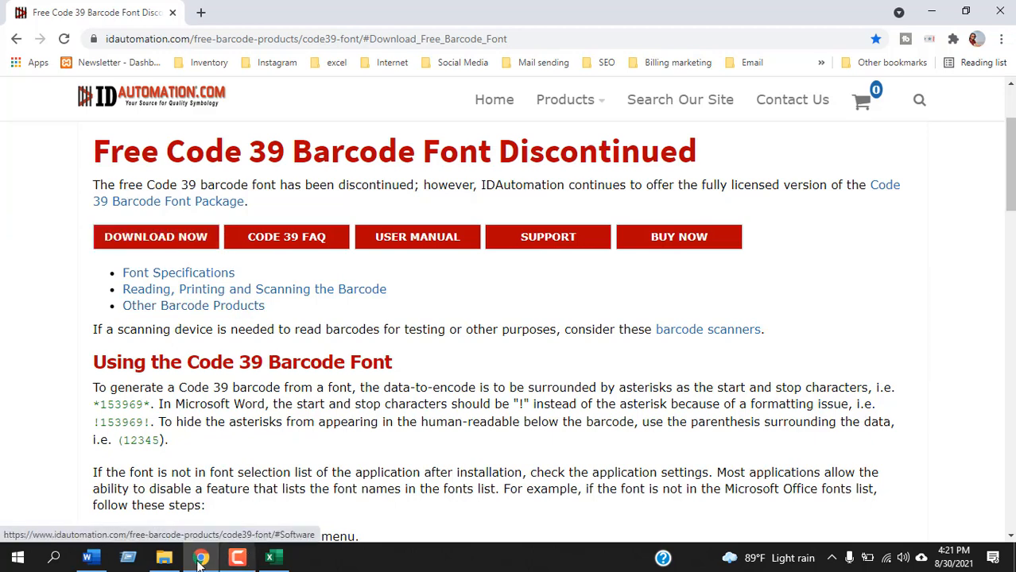
Open IDAutomationCode39.zip from Downloads and select IDAutomationHC39M Free Version.ttf
{"action": "left_click", "coordinate": [163, 557]}
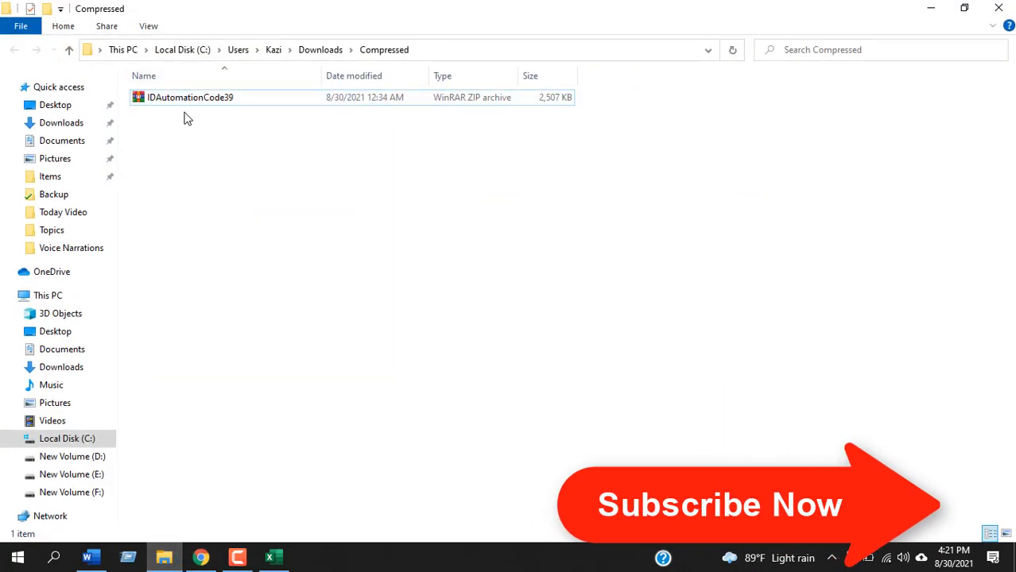
{"action": "mouse_move", "coordinate": [190, 97]}
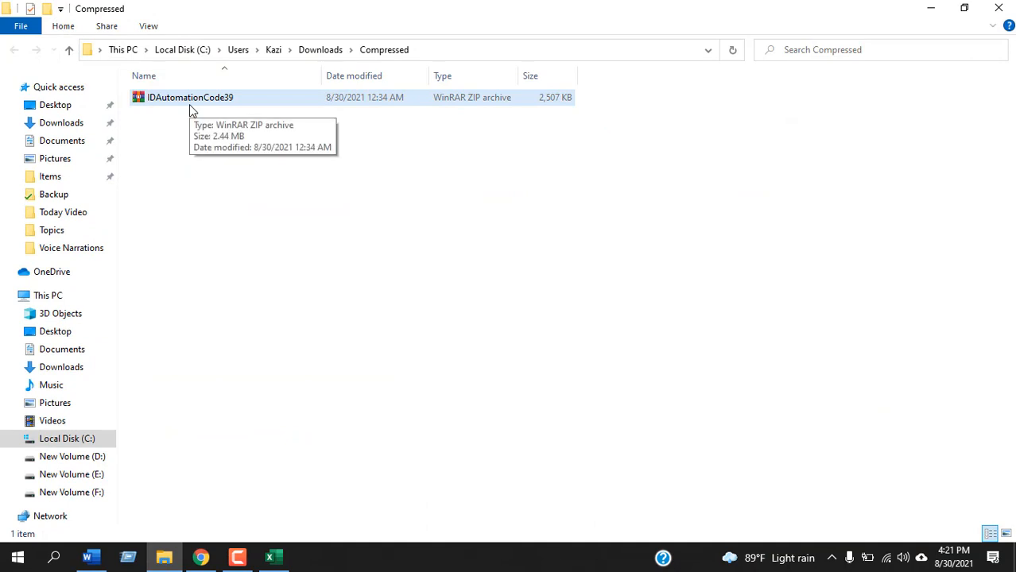
{"action": "double_click", "coordinate": [190, 97]}
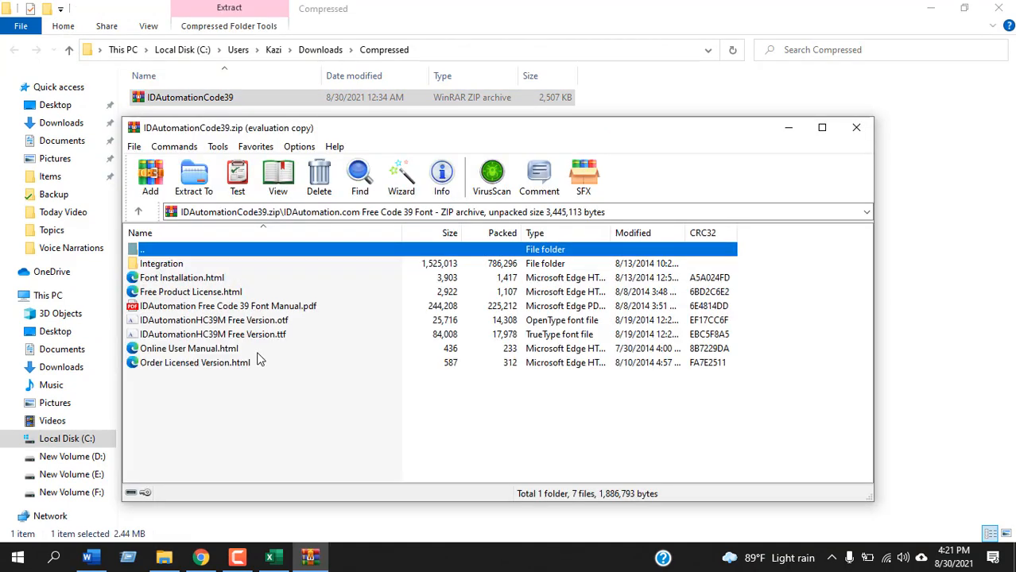
{"action": "left_click", "coordinate": [213, 334]}
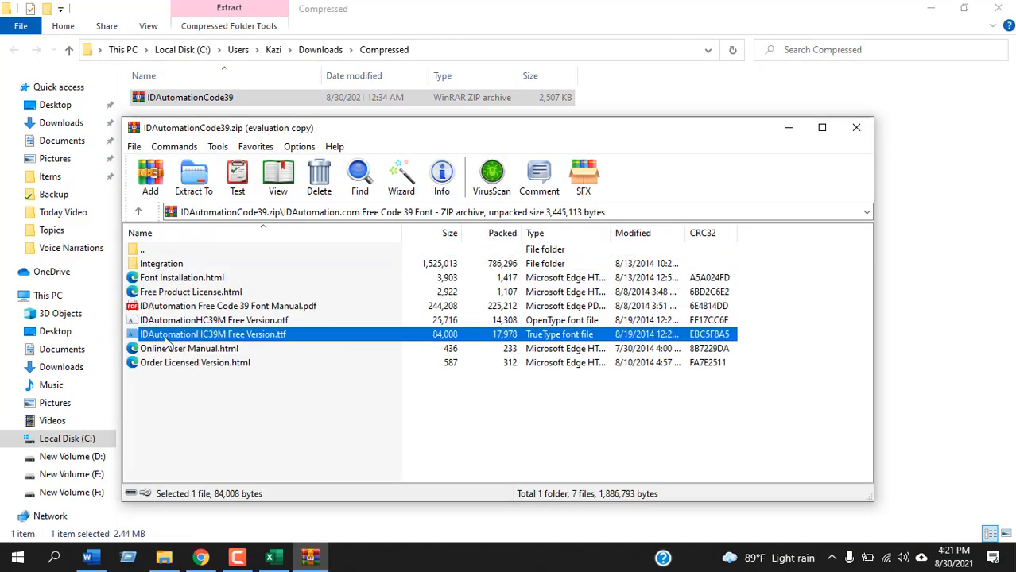
{"action": "mouse_move", "coordinate": [223, 344]}
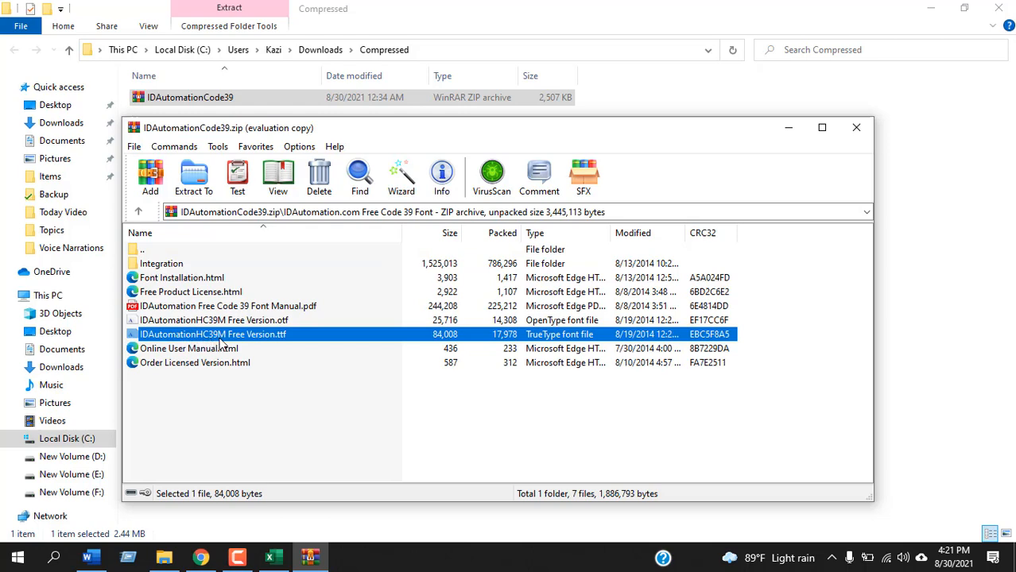
{"action": "mouse_move", "coordinate": [265, 348]}
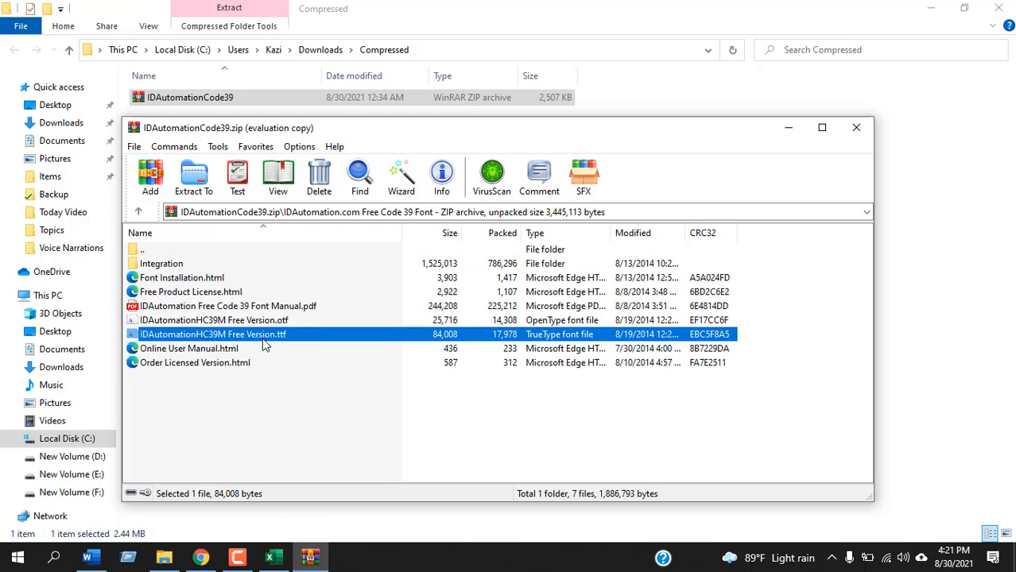
Preview the IDAutomationHC39M Free Version font and install it
{"action": "double_click", "coordinate": [212, 334]}
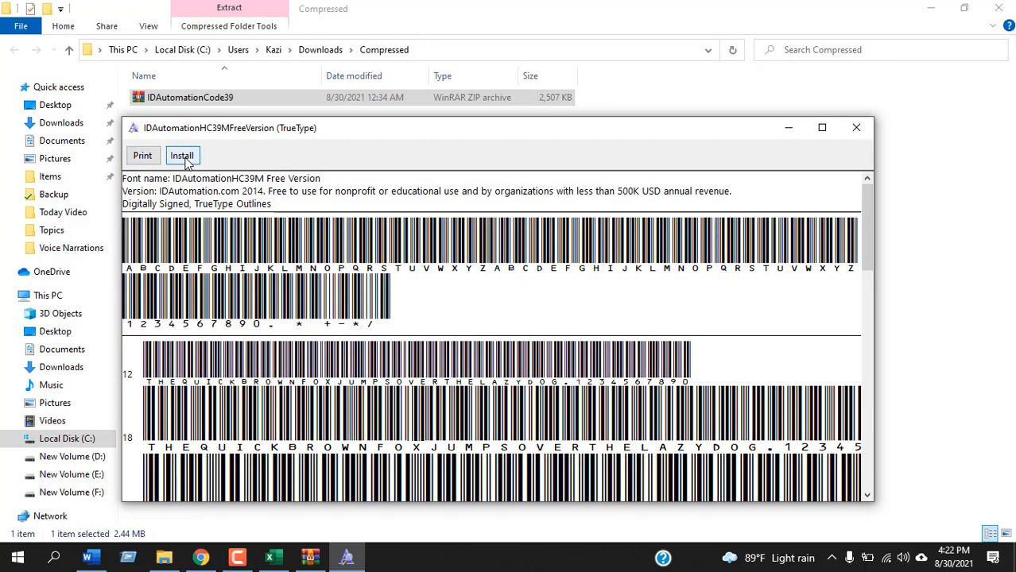
{"action": "left_click", "coordinate": [181, 155]}
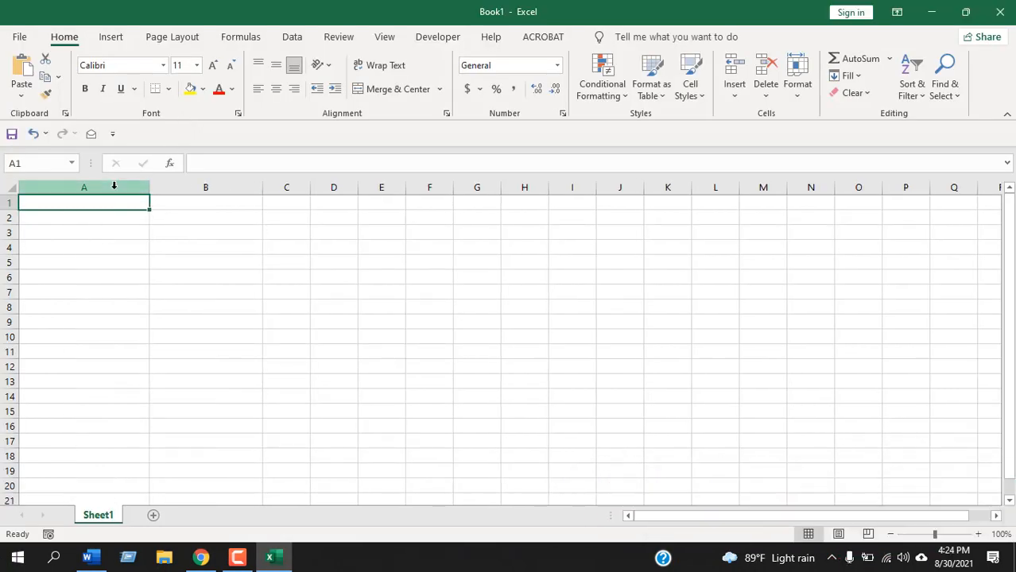
{"action": "left_click", "coordinate": [84, 187]}
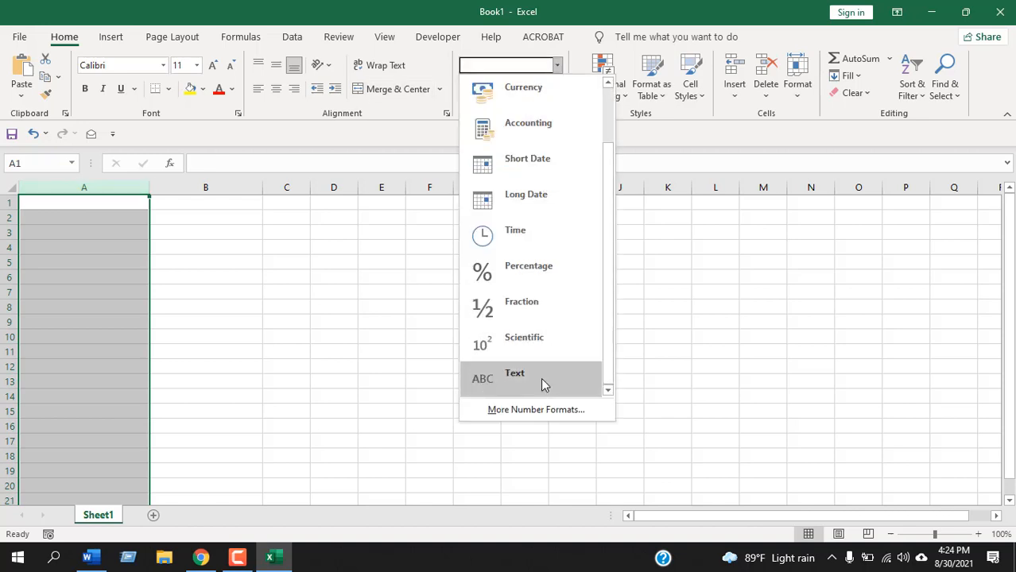
{"action": "left_click", "coordinate": [515, 373]}
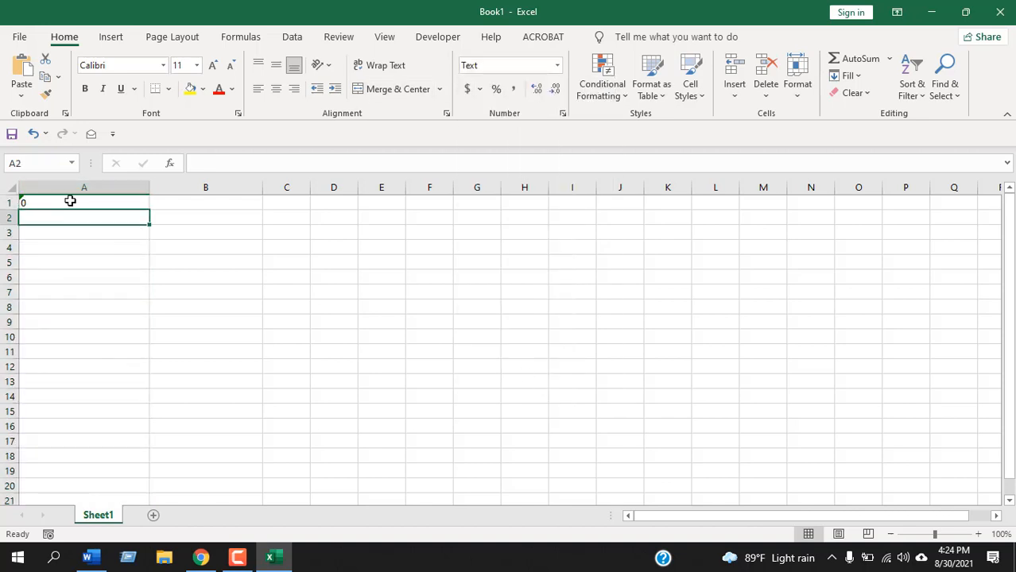
{"action": "left_click", "coordinate": [83, 202]}
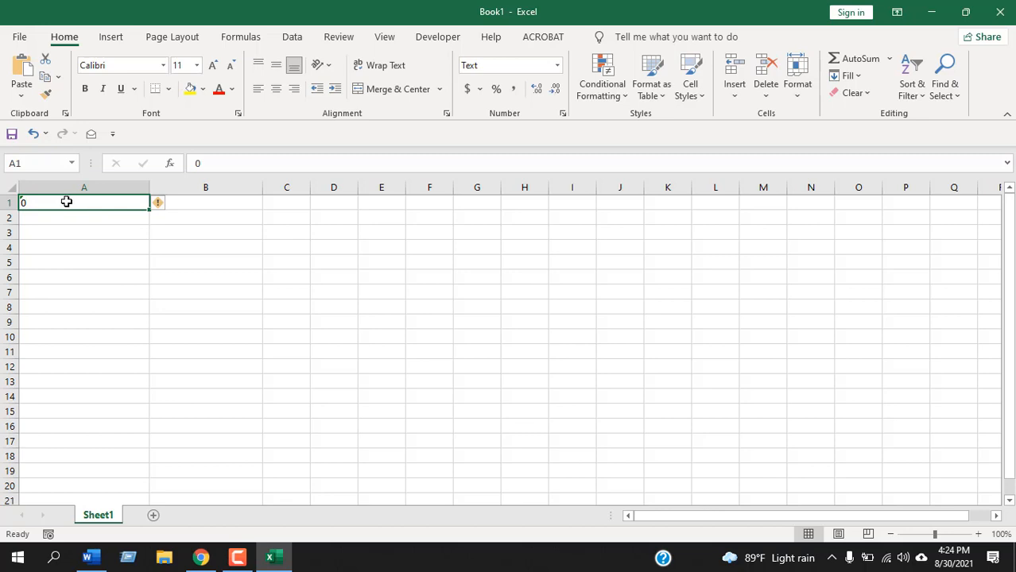
{"action": "double_click", "coordinate": [84, 203]}
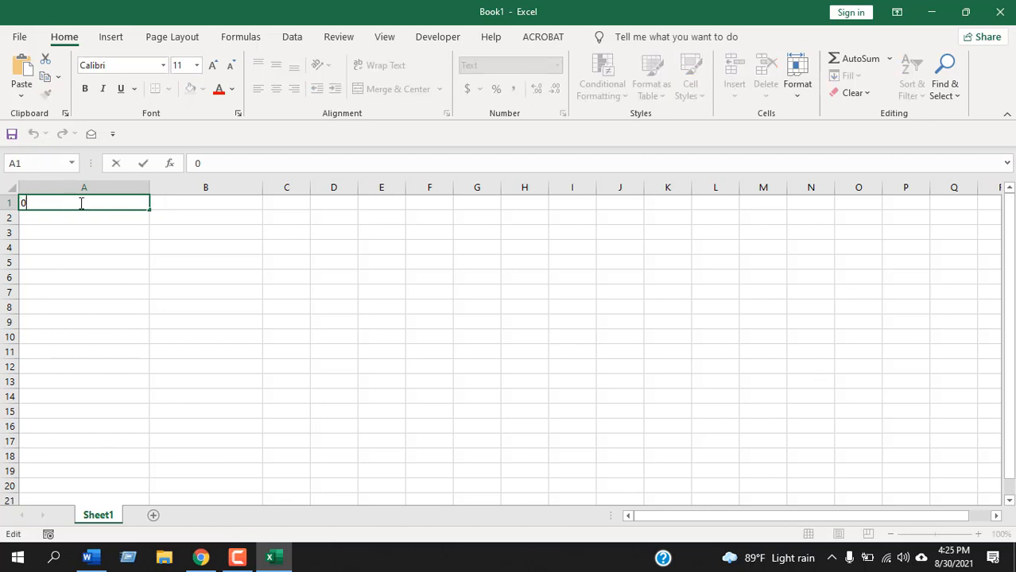
{"action": "type", "text": "1717178294736"}
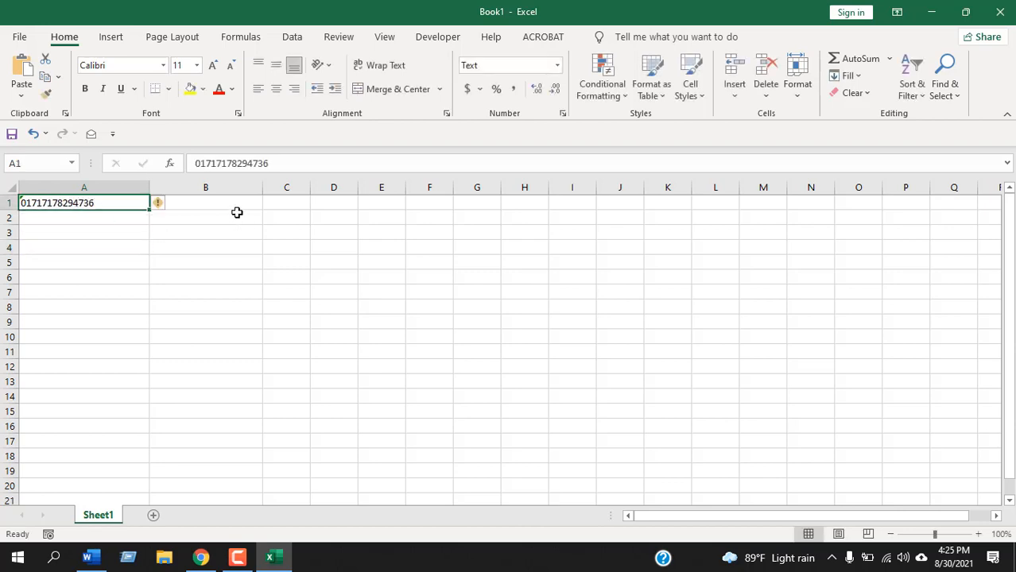
{"action": "left_click", "coordinate": [205, 202]}
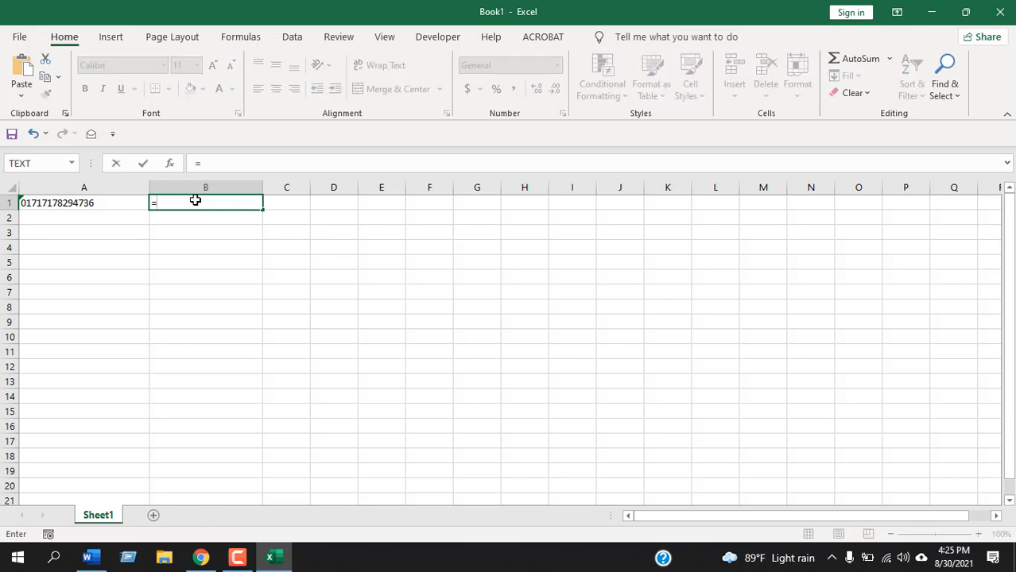
Enter the formula ="("&A1&")" in B1 and reselect the cell
{"action": "type", "text": "\"("}
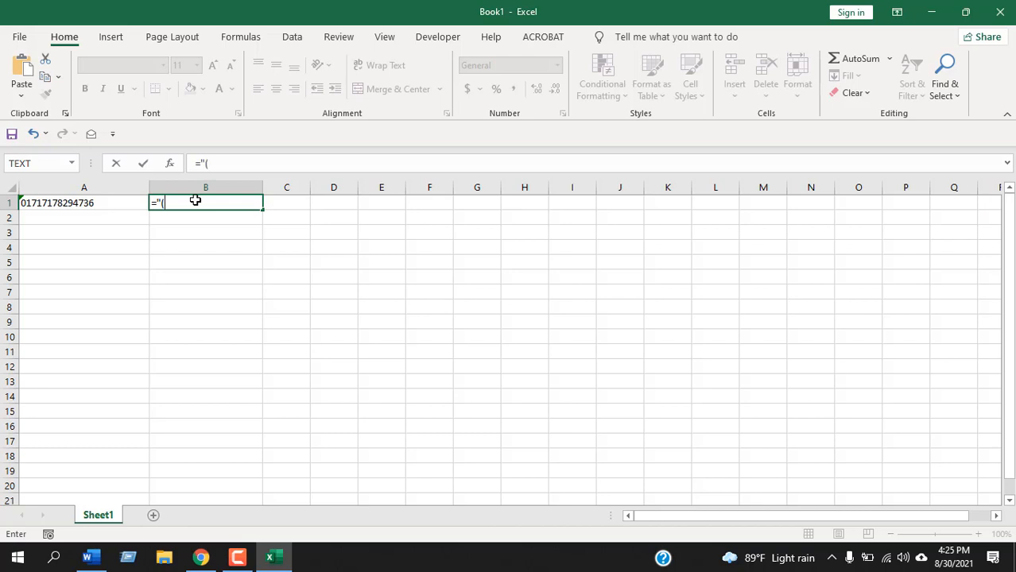
{"action": "type", "text": "\""}
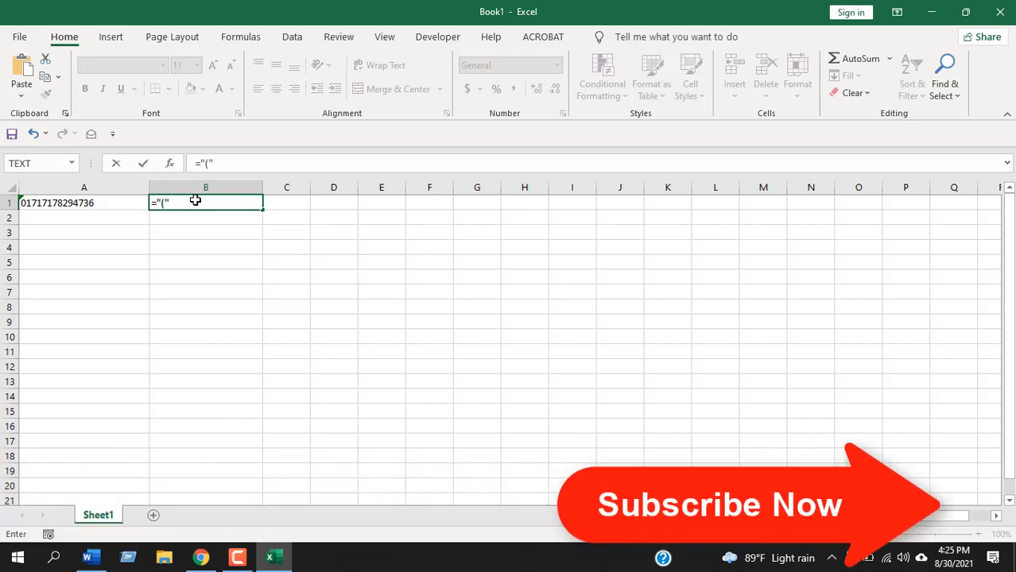
{"action": "type", "text": "&"}
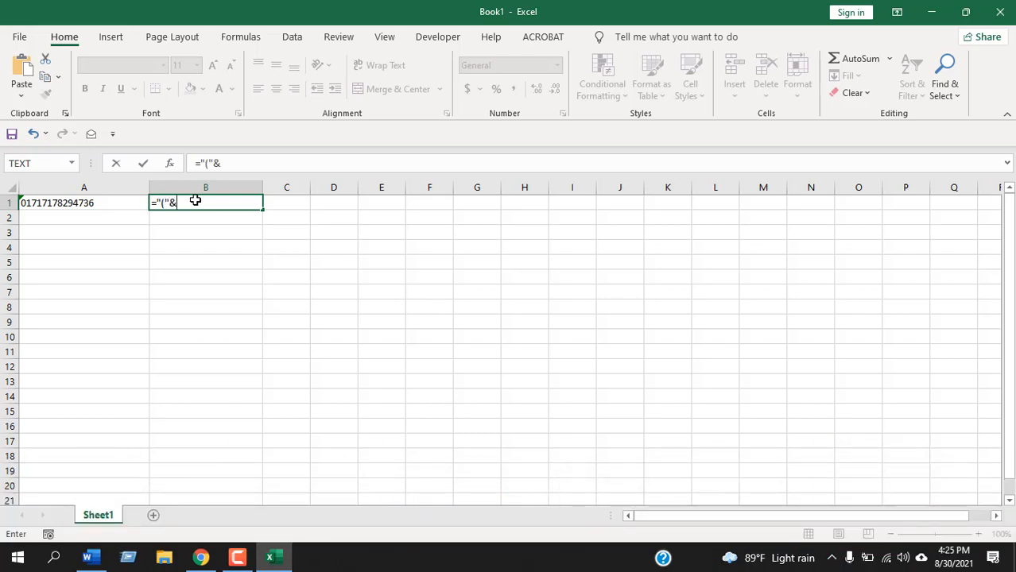
{"action": "type", "text": "A1&"}
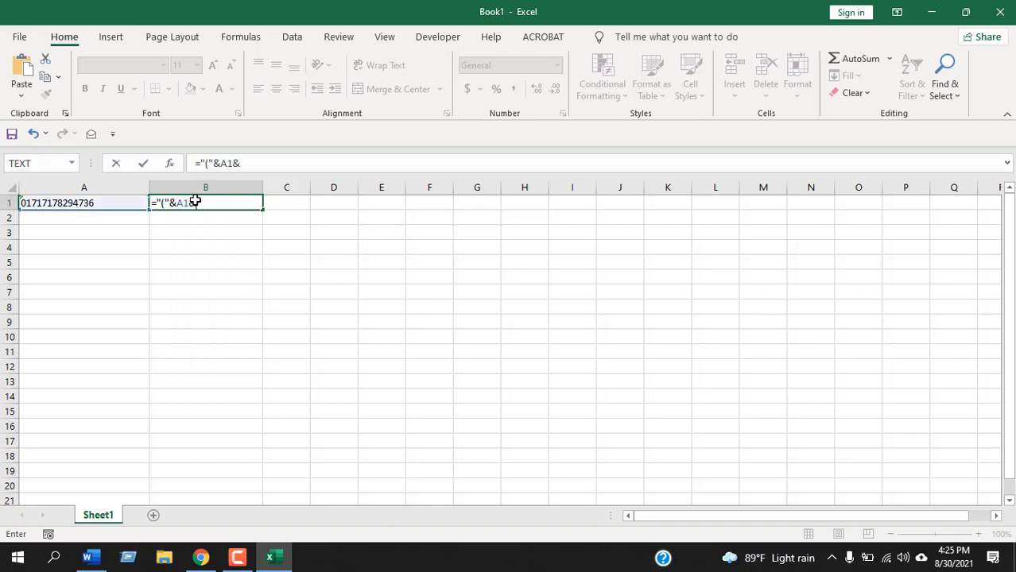
{"action": "type", "text": "\""}
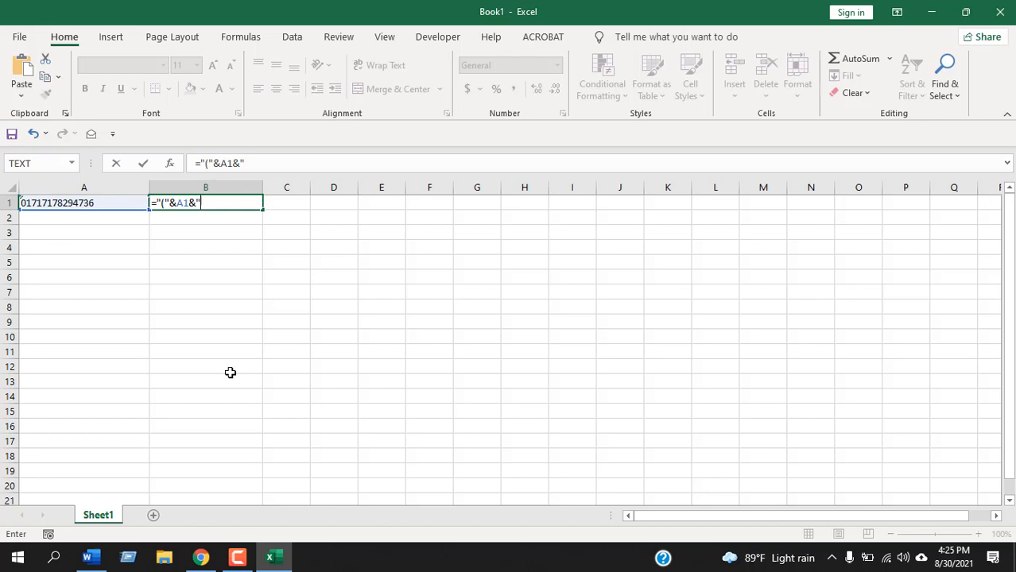
{"action": "type", "text": ")\""}
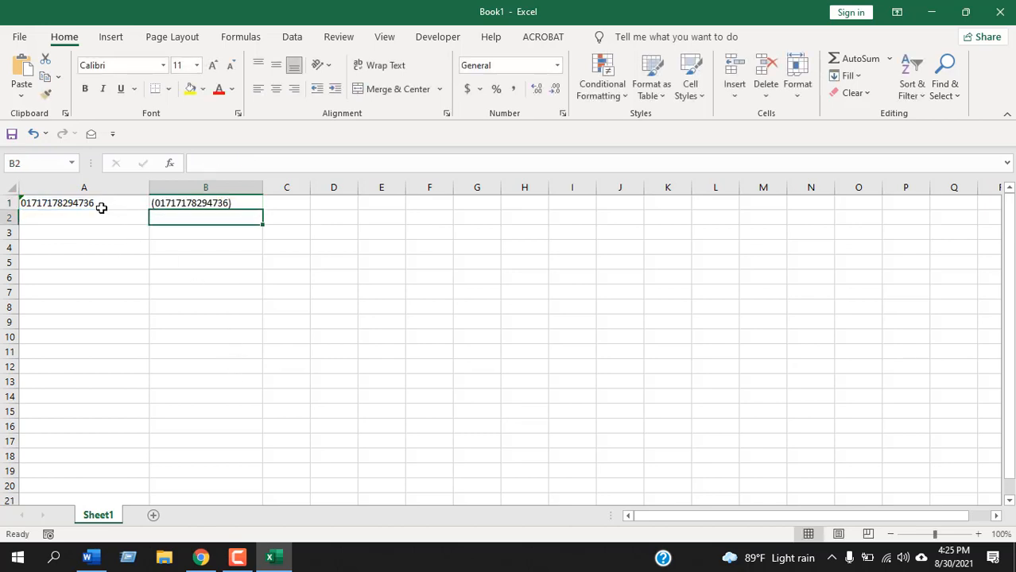
{"action": "left_click", "coordinate": [205, 203]}
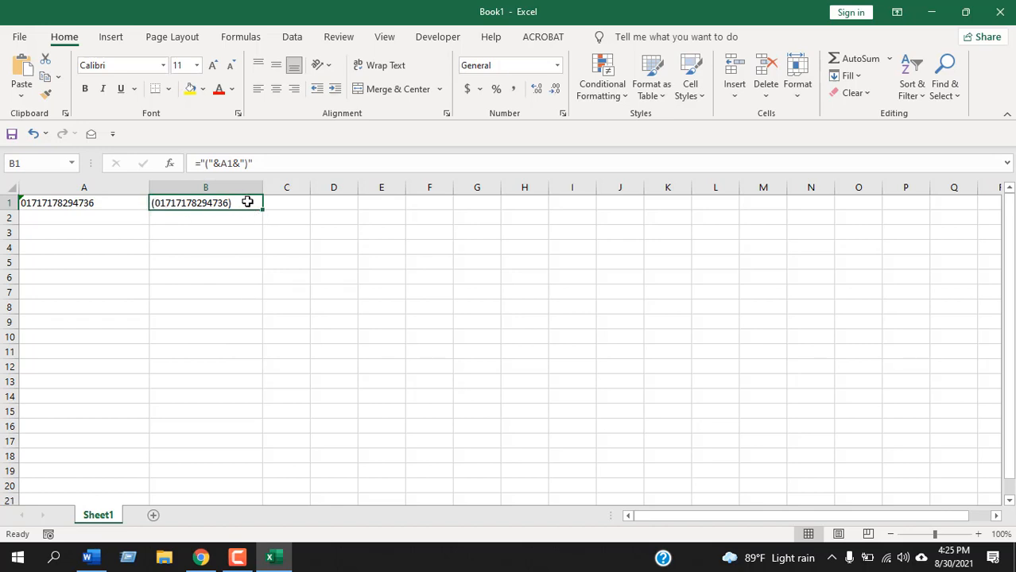
{"action": "mouse_move", "coordinate": [162, 65]}
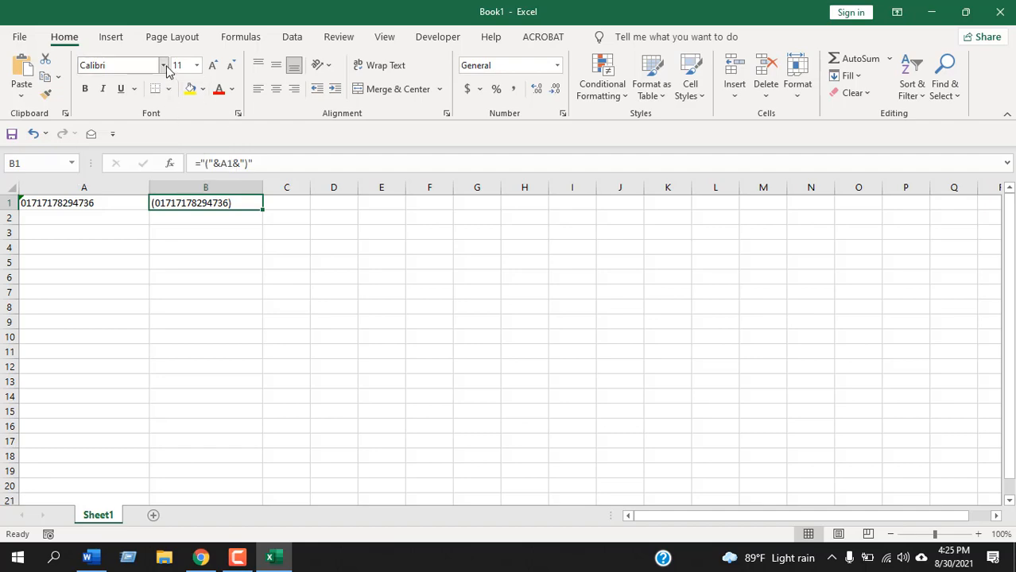
Apply the IDAutomationHC39M Free Version font to the barcode cell
{"action": "left_click", "coordinate": [163, 66]}
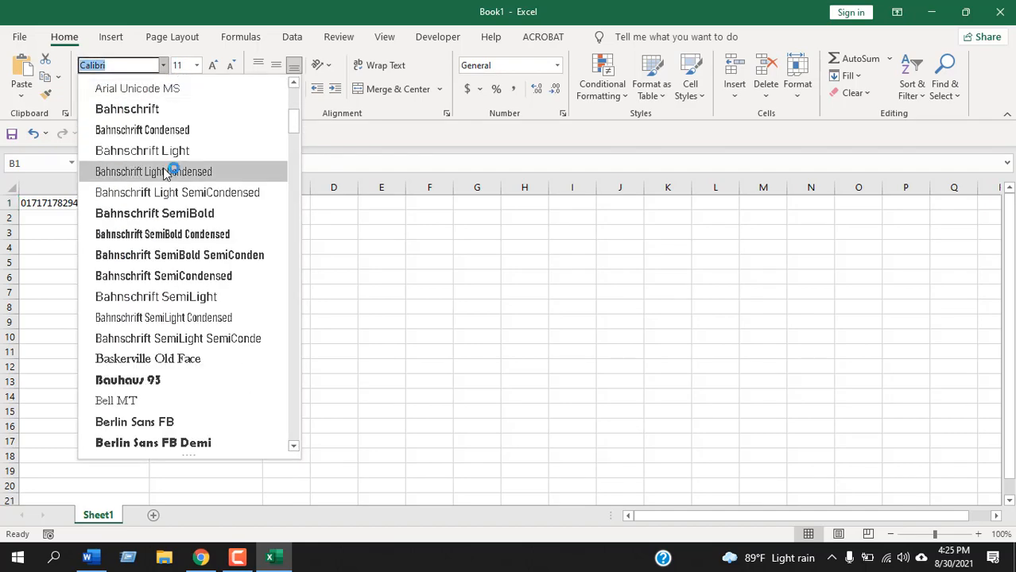
{"action": "scroll", "scroll_direction": "down", "scroll_amount": 3}
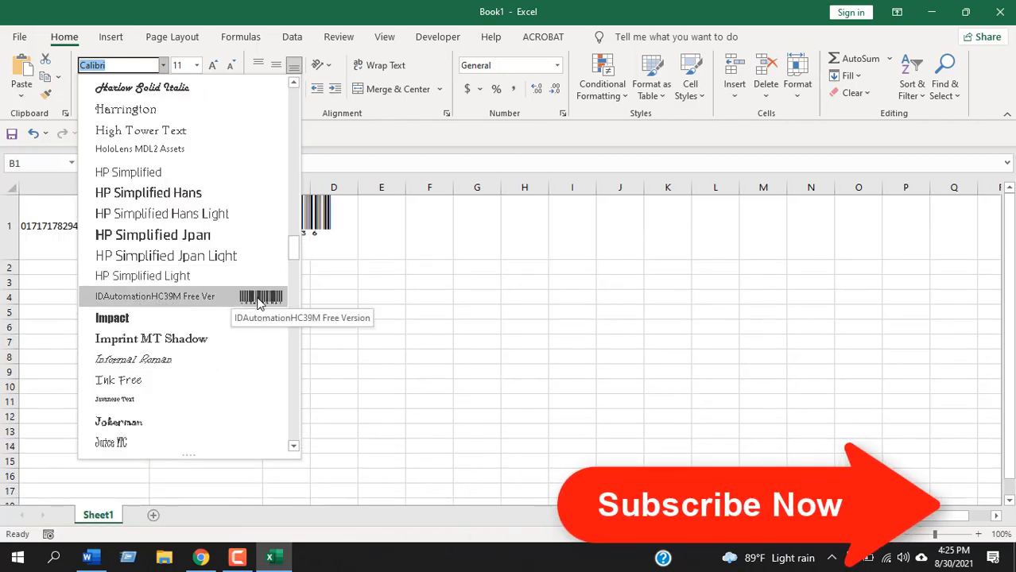
{"action": "left_click", "coordinate": [155, 296]}
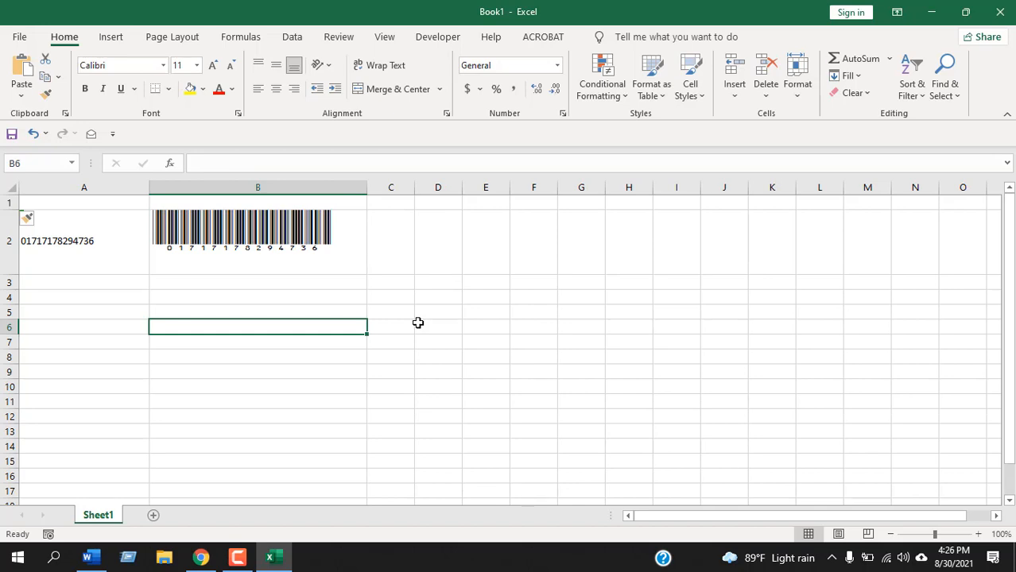
{"action": "mouse_move", "coordinate": [473, 324]}
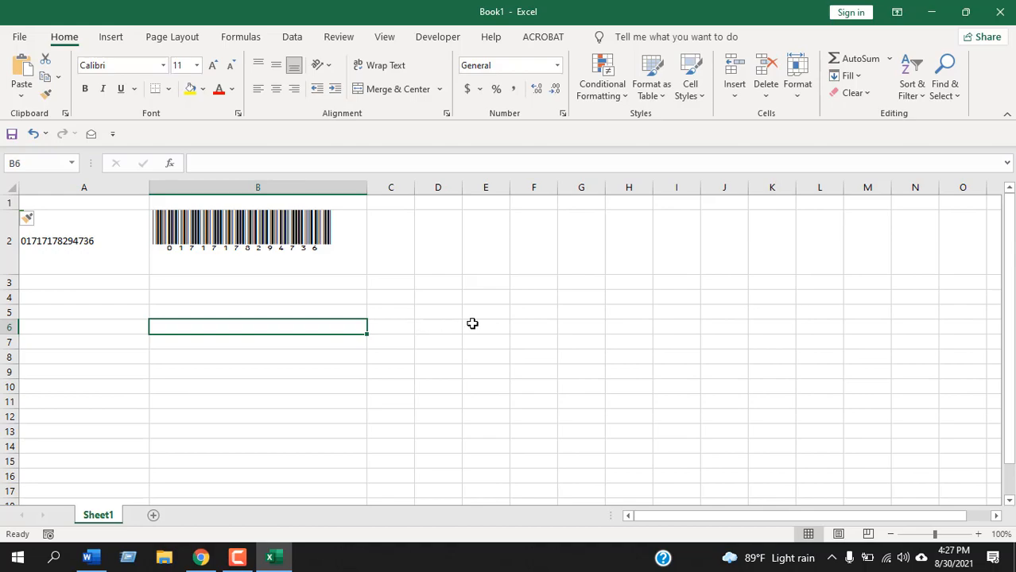